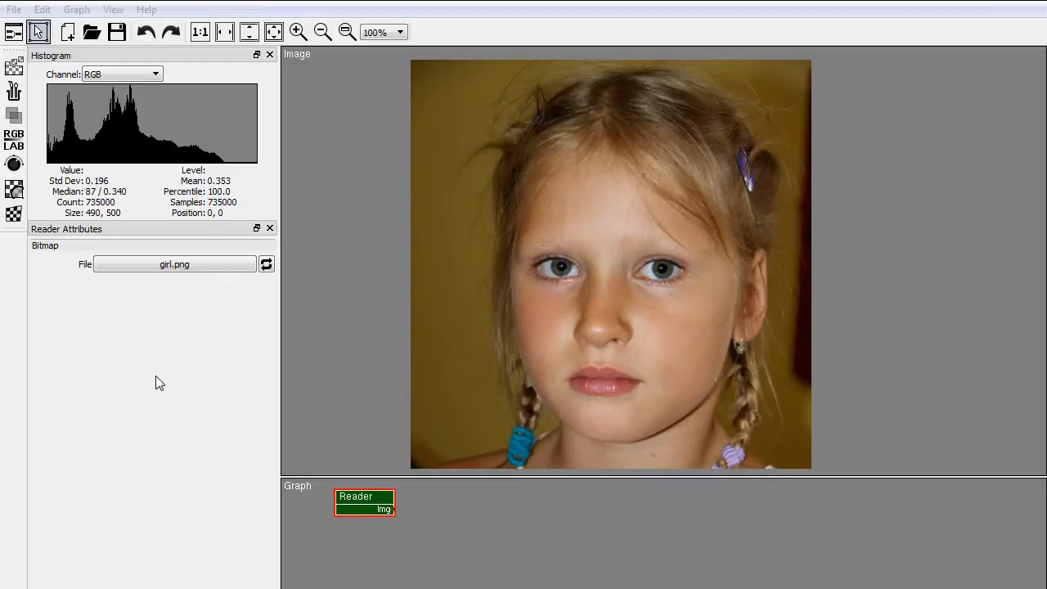
{"action": "mouse_move", "coordinate": [19, 271]}
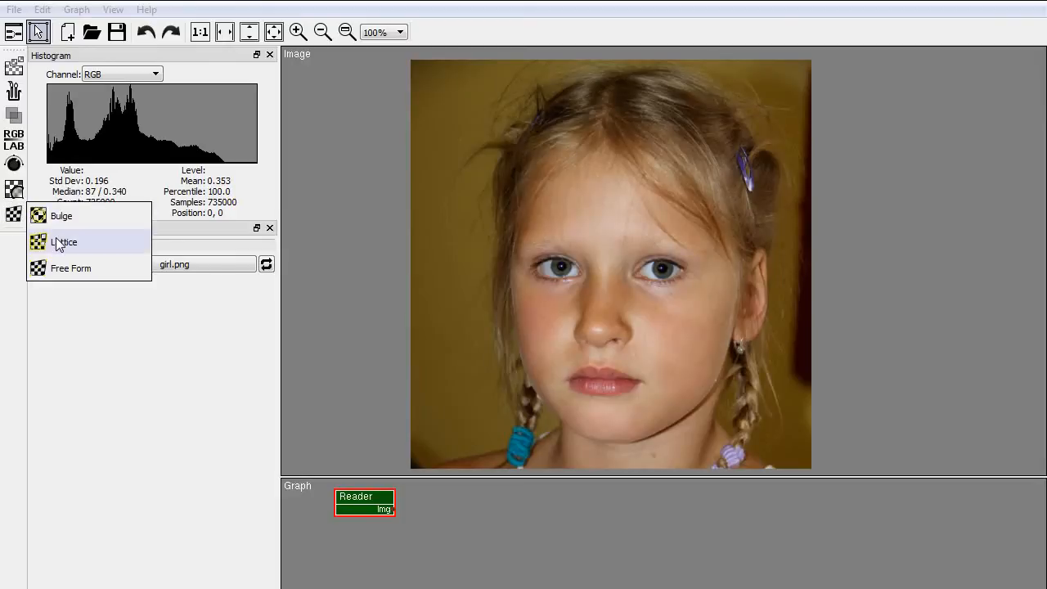
Add a Lattice deformation node connected to the Reader so its grid covers the portrait
{"action": "left_click", "coordinate": [64, 242]}
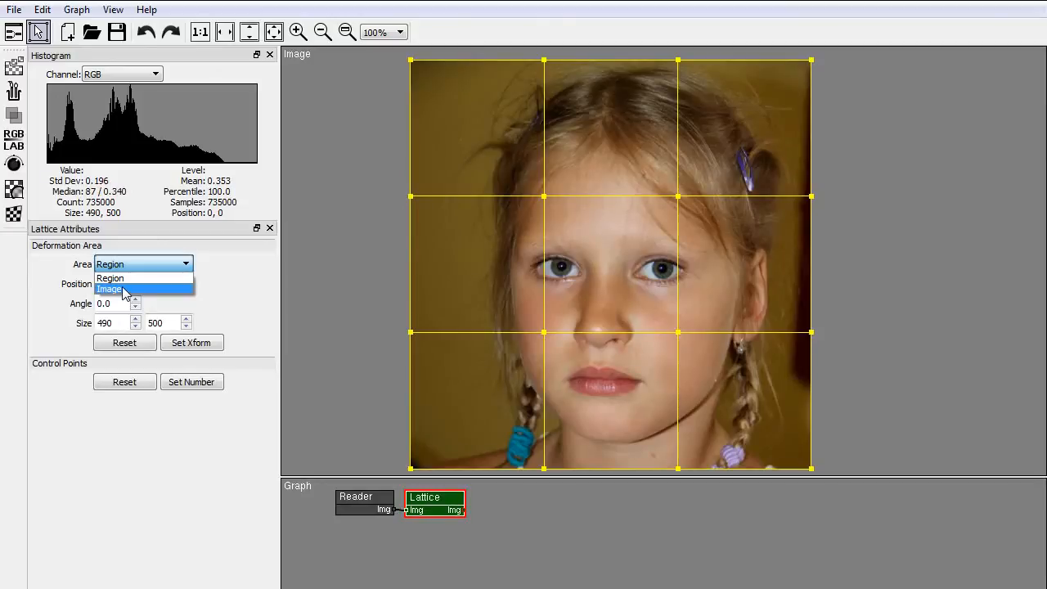
Keep Area as Region and move the lattice as a 163×167 region over the left eye
{"action": "left_click", "coordinate": [108, 278]}
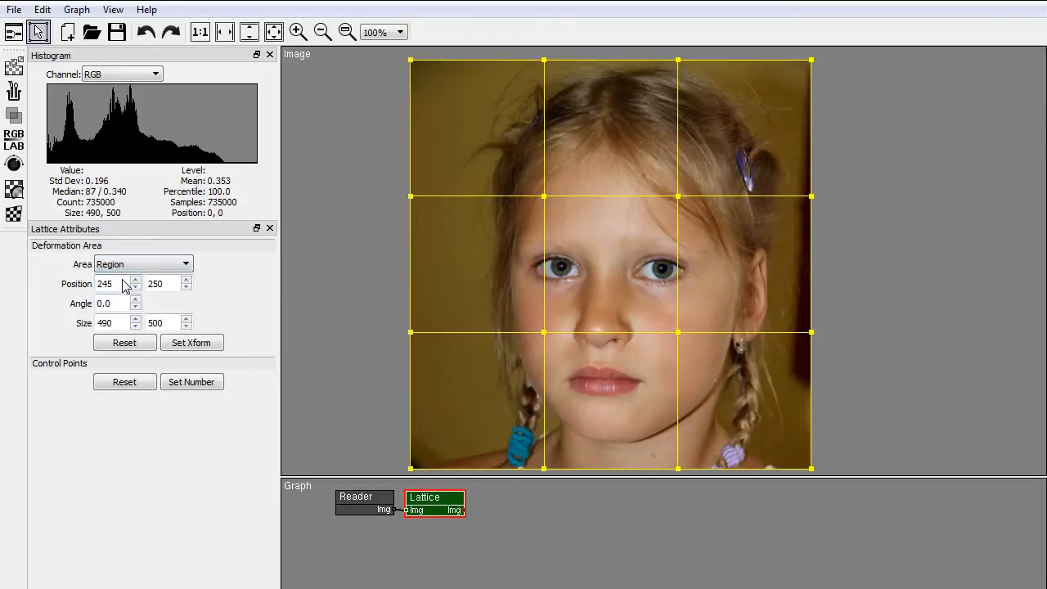
{"action": "left_click", "coordinate": [191, 342]}
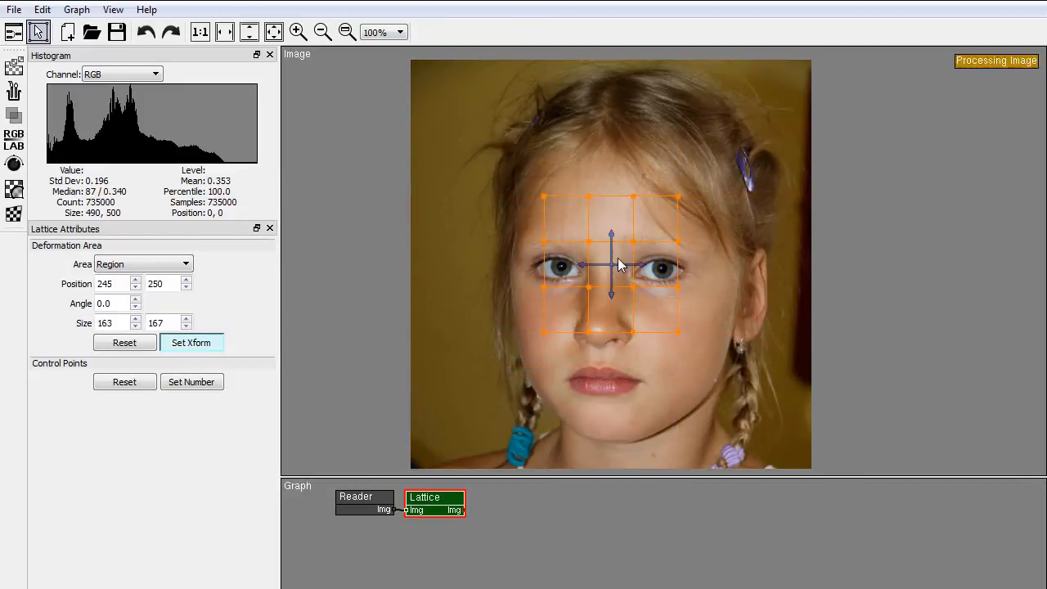
{"action": "left_click_drag", "start_coordinate": [612, 265], "coordinate": [561, 265]}
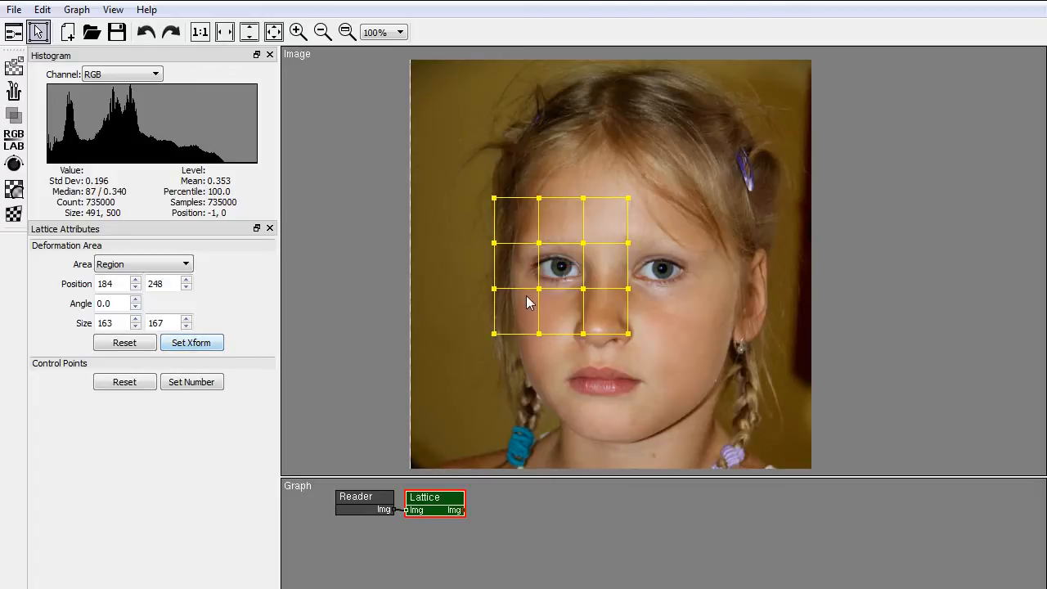
Warp the control points around the left eye, then move the warped region onto the right eye
{"action": "left_click_drag", "start_coordinate": [538, 288], "coordinate": [522, 305]}
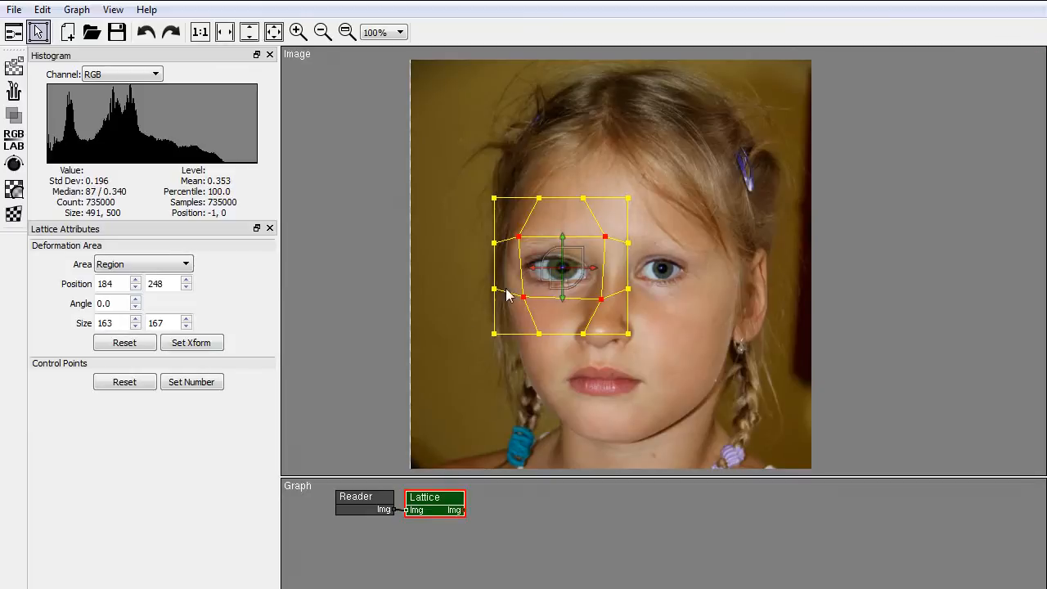
{"action": "left_click", "coordinate": [192, 343]}
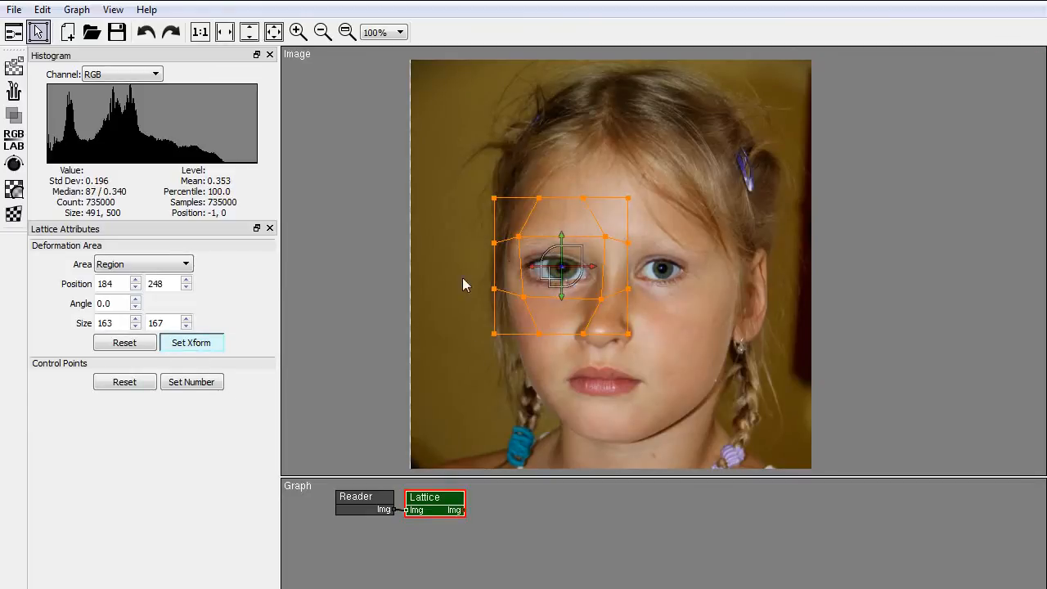
{"action": "left_click_drag", "start_coordinate": [562, 268], "coordinate": [663, 269]}
{"action": "type", "text": "6"}
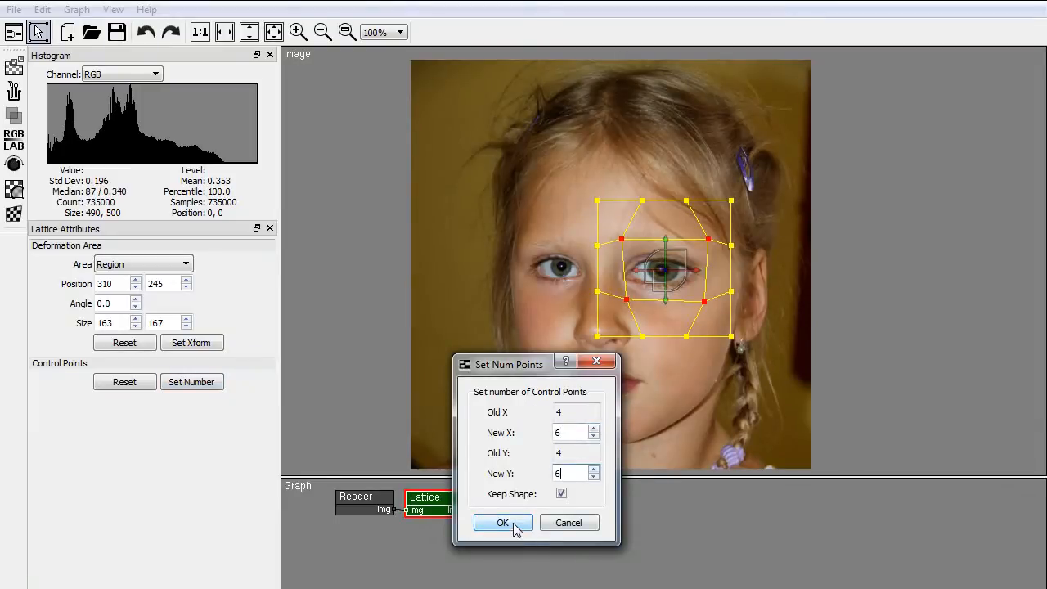
Confirm a 6×6 control-point grid with Keep Shape so the eye warp is preserved
{"action": "left_click", "coordinate": [503, 524]}
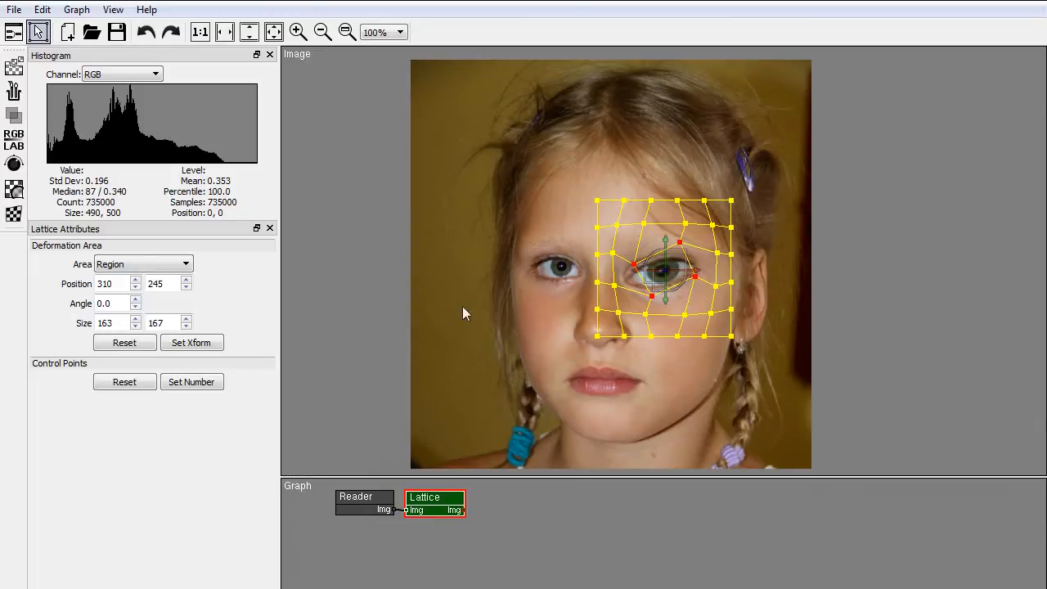
Reset the control points and the deformation area so the lattice spans the full 490×500 portrait
{"action": "left_click", "coordinate": [124, 383]}
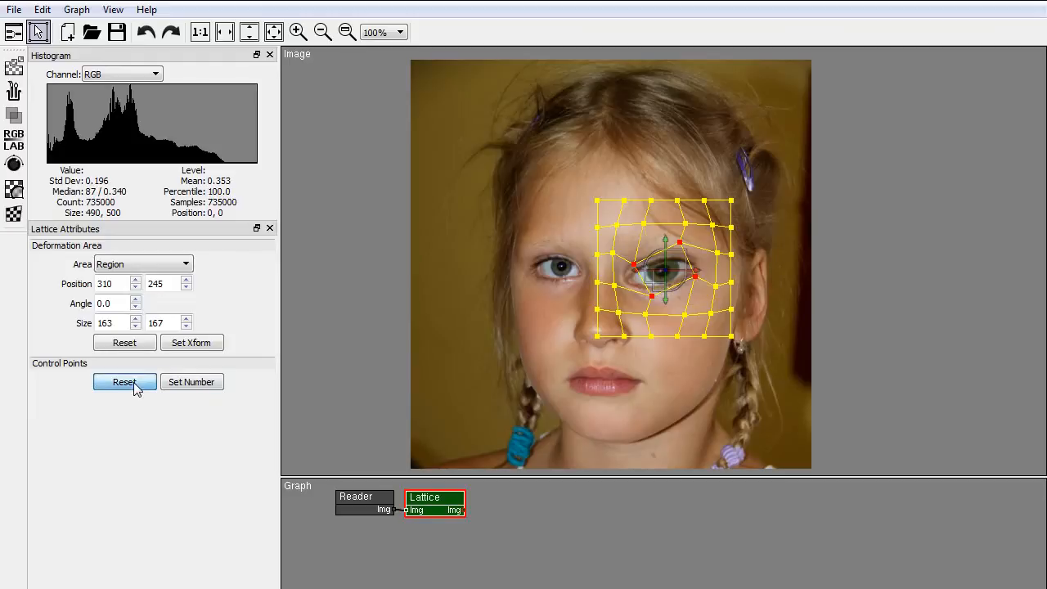
{"action": "left_click", "coordinate": [124, 383]}
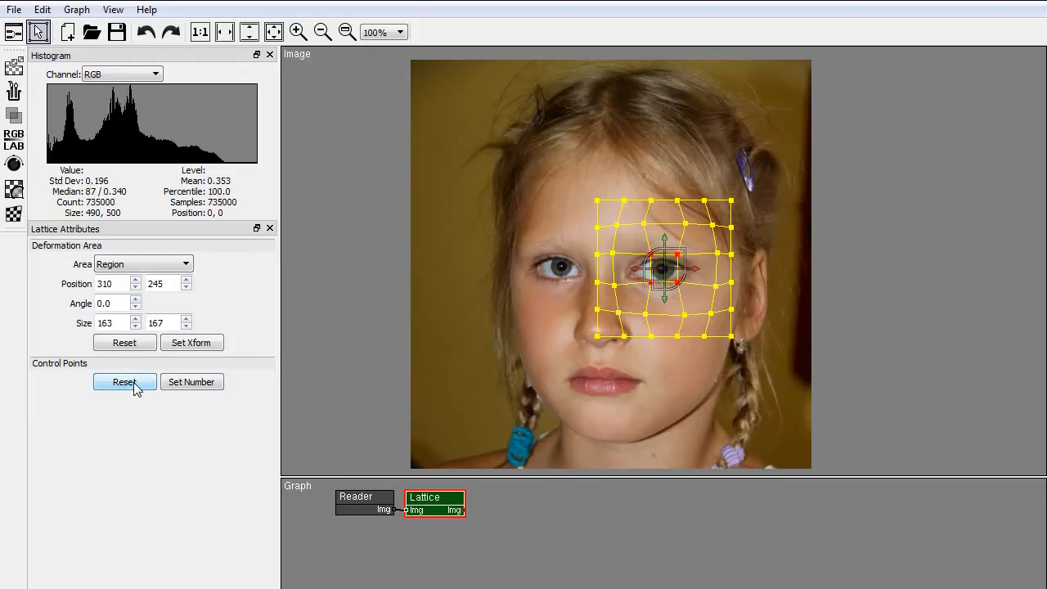
{"action": "left_click", "coordinate": [124, 383]}
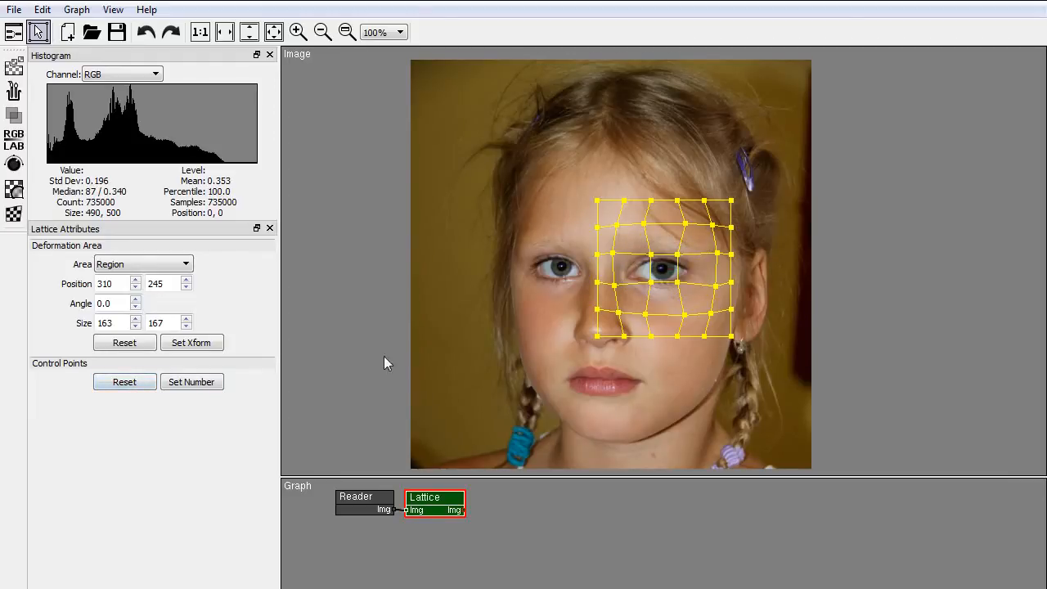
{"action": "left_click", "coordinate": [125, 383]}
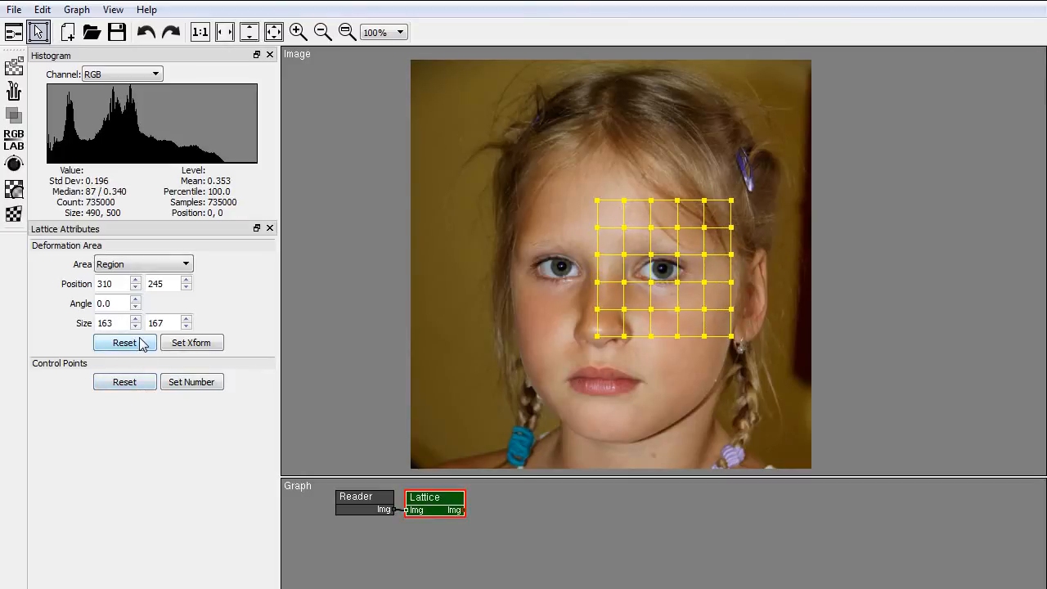
{"action": "left_click", "coordinate": [124, 342]}
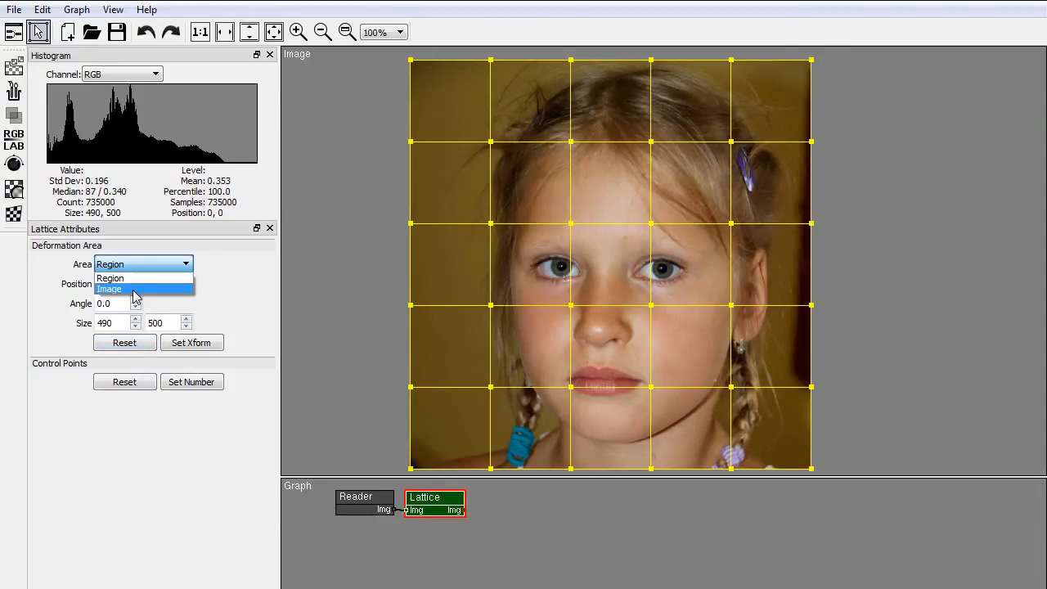
Set Area to Image, shrink the portrait to about 356×364 and warp its lower edges
{"action": "left_click", "coordinate": [109, 288]}
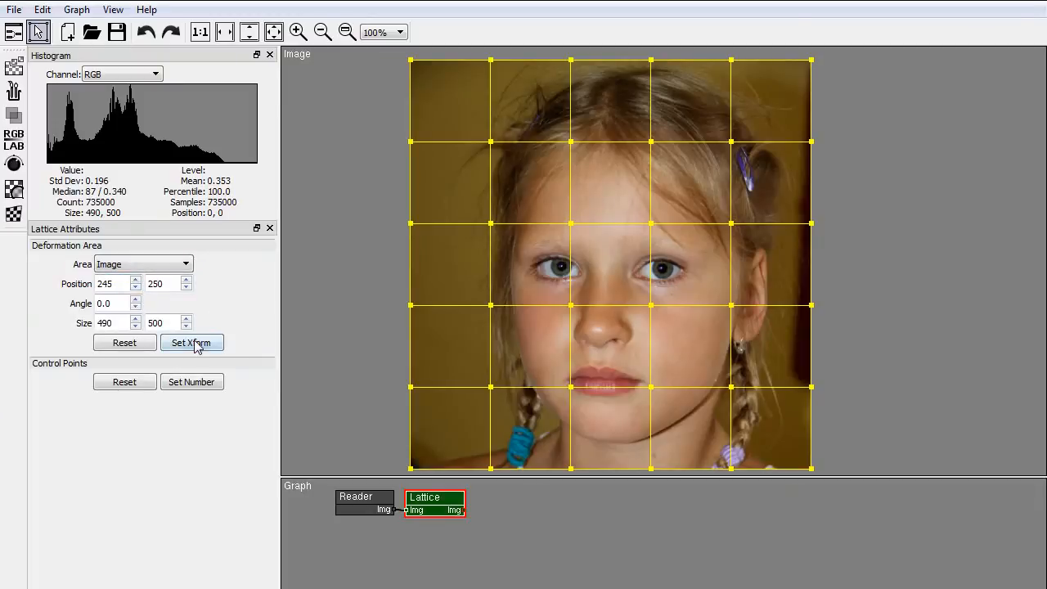
{"action": "left_click", "coordinate": [191, 342]}
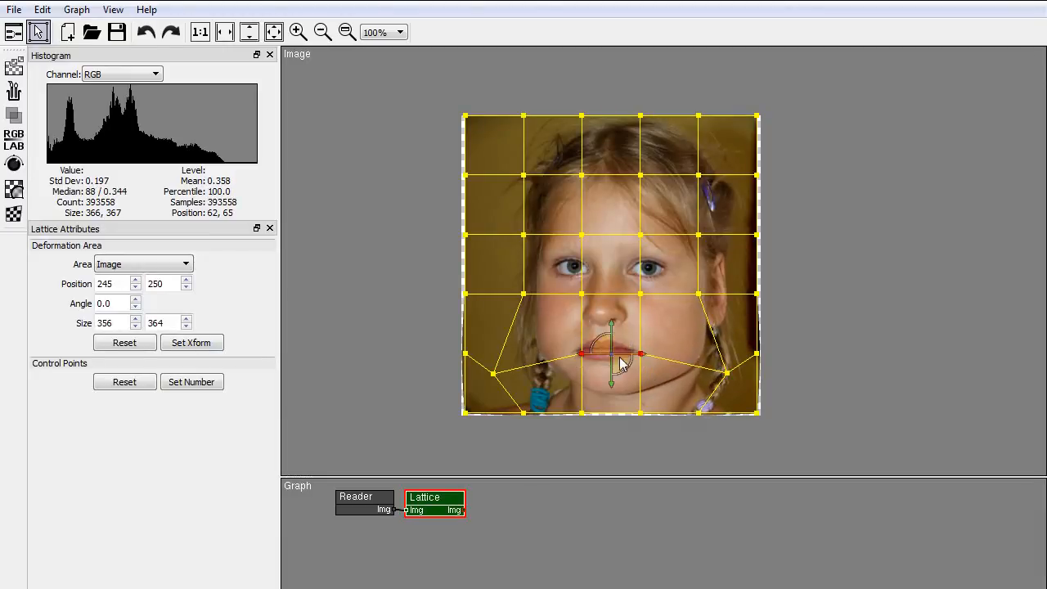
{"action": "left_click_drag", "start_coordinate": [622, 363], "coordinate": [618, 353]}
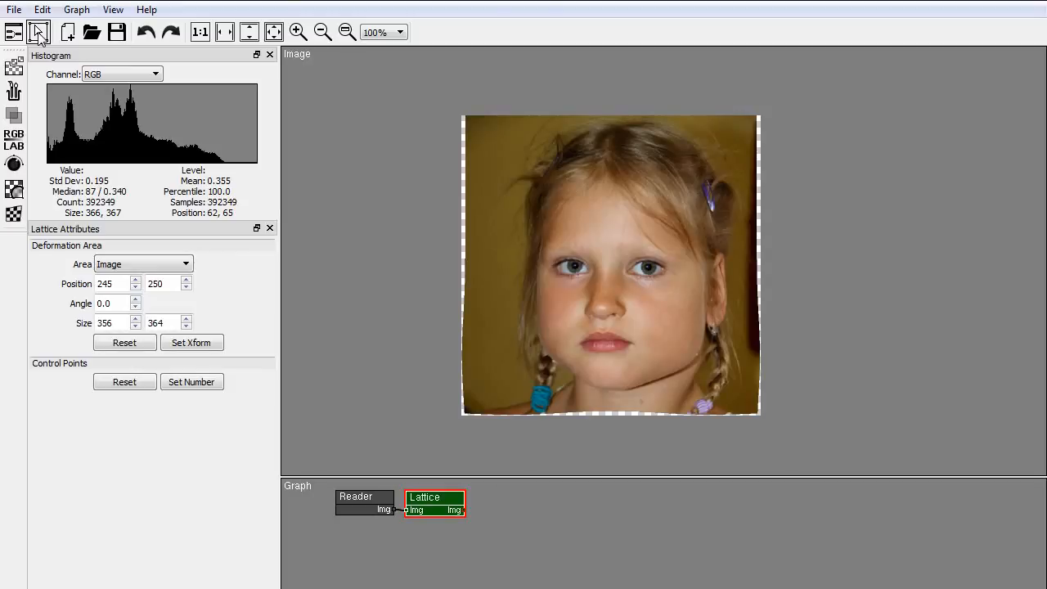
{"action": "left_click", "coordinate": [39, 32]}
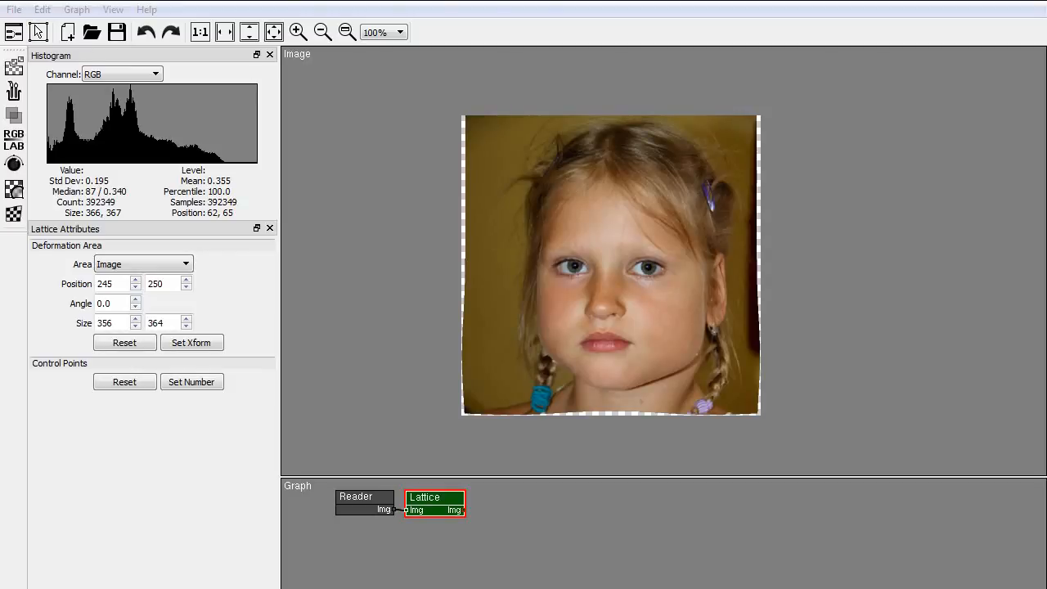